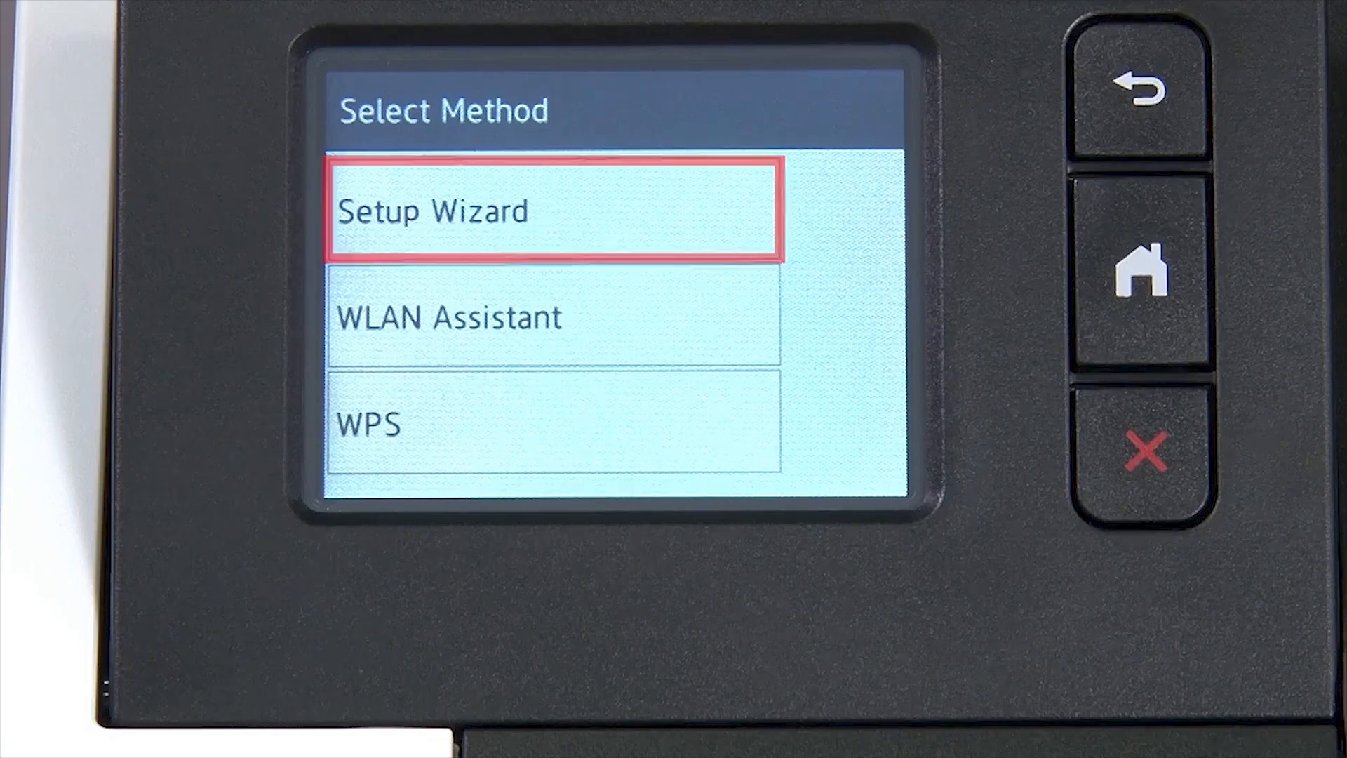
Step: Choose Setup Wizard as the wireless network setup method
{"action": "left_click", "coordinate": [555, 211]}
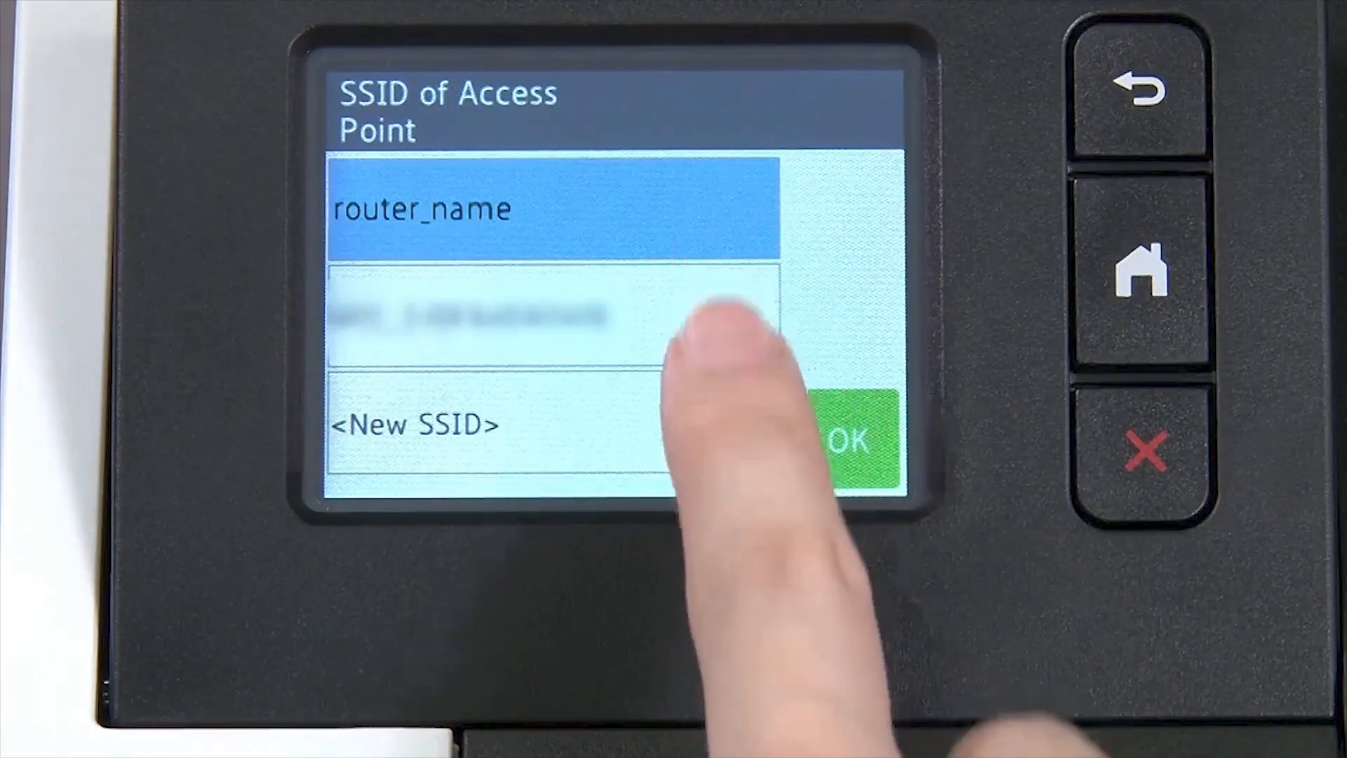
Step: Select the router_name access point and confirm it
{"action": "left_click", "coordinate": [848, 440]}
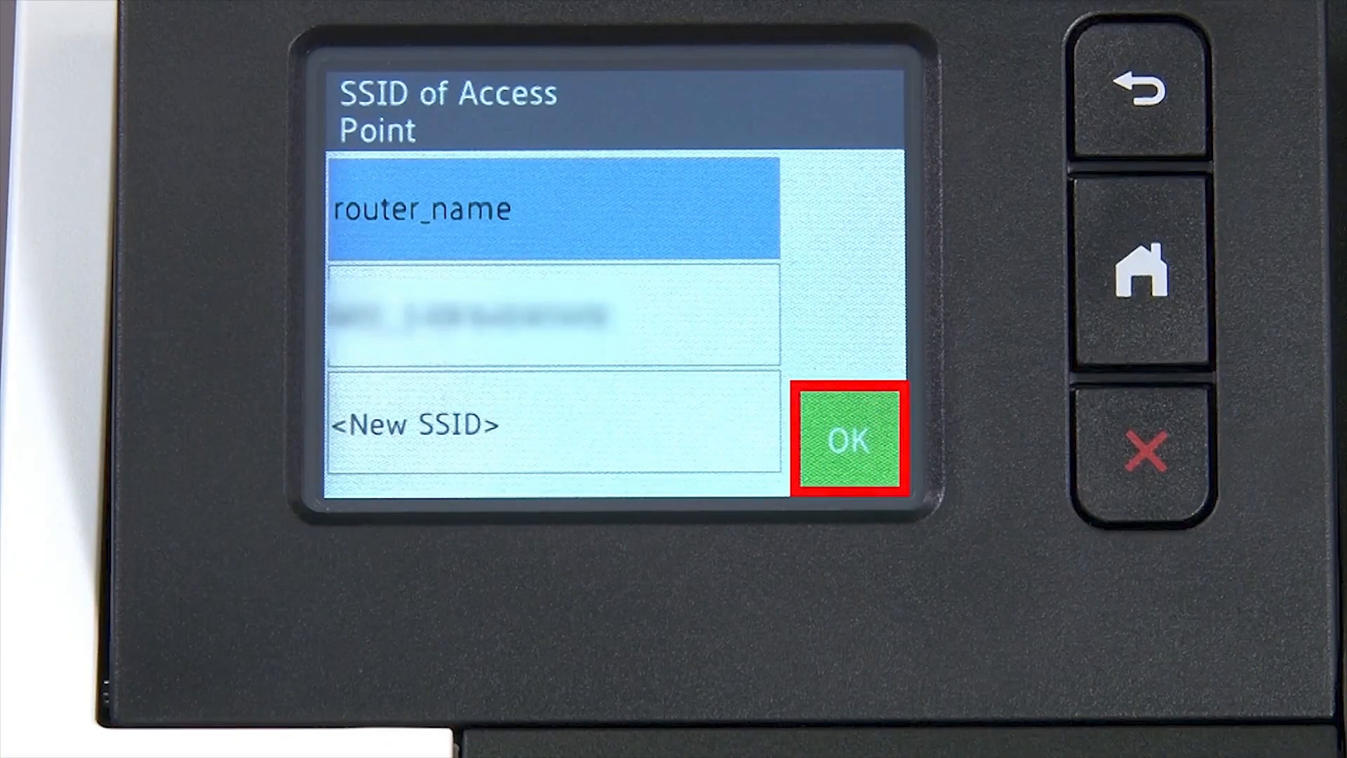
{"action": "left_click", "coordinate": [847, 440]}
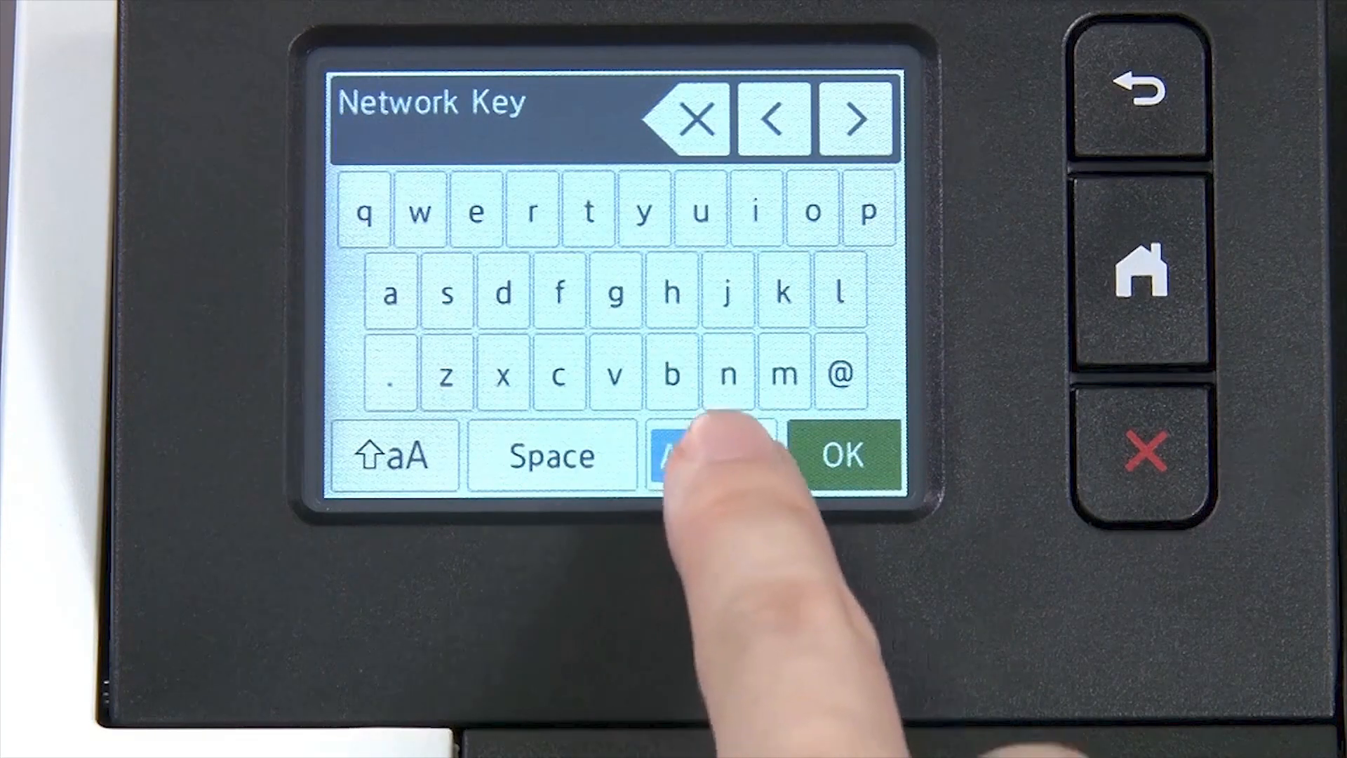
{"action": "left_click", "coordinate": [708, 454]}
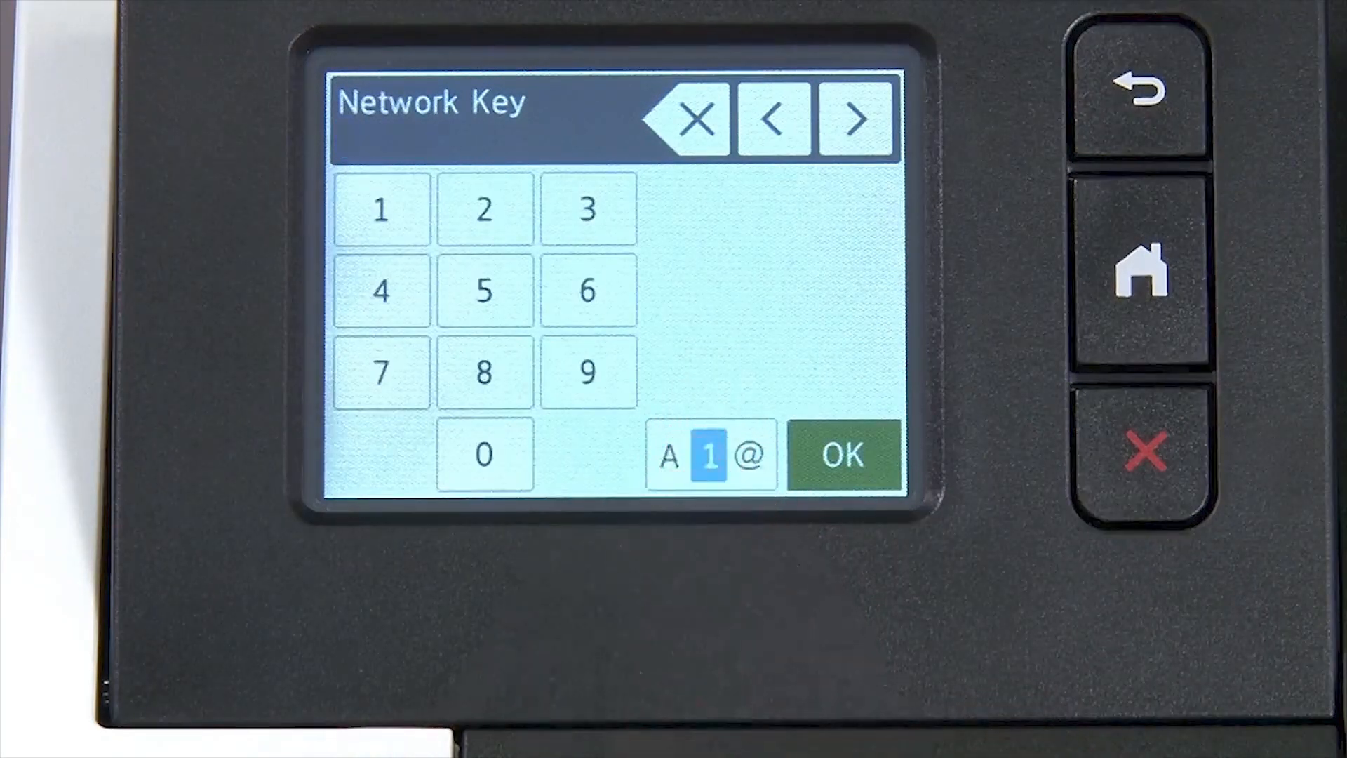
{"action": "left_click", "coordinate": [380, 372]}
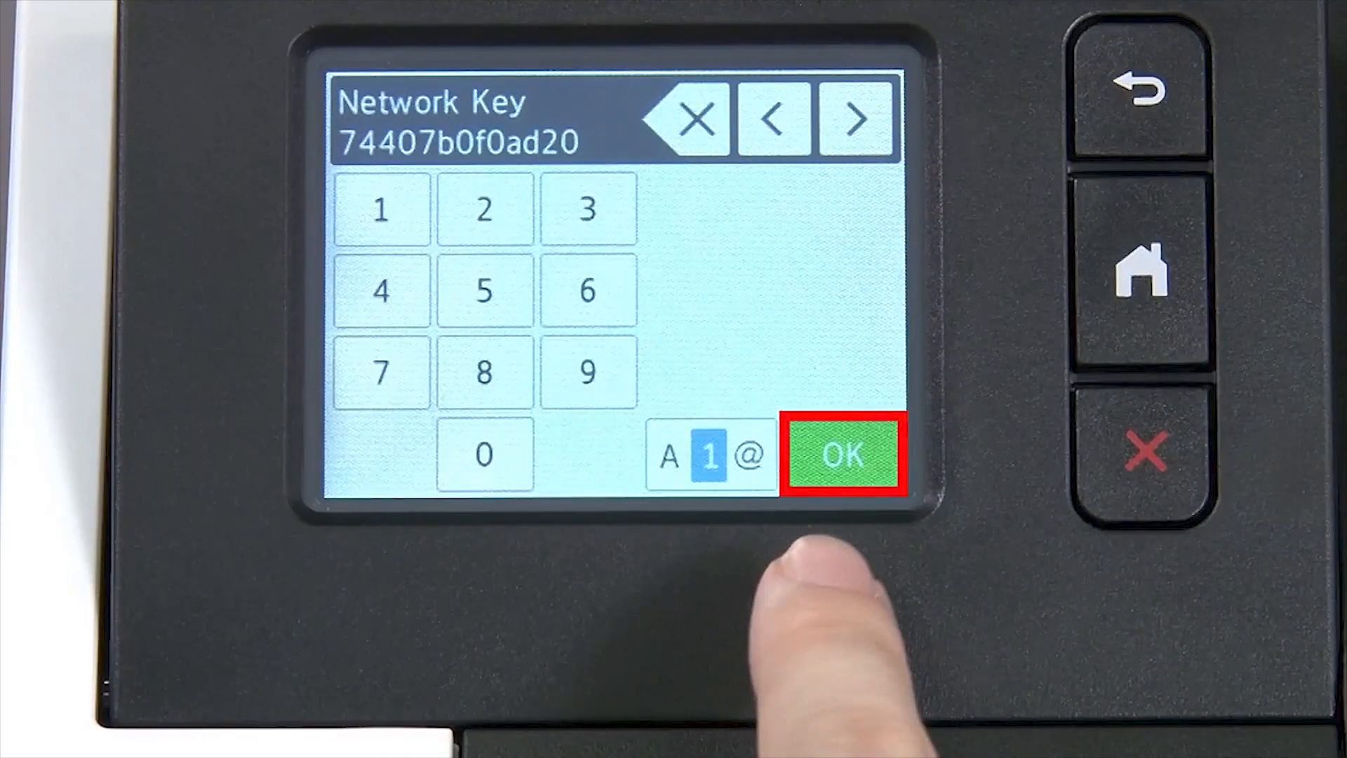
{"action": "left_click", "coordinate": [842, 453]}
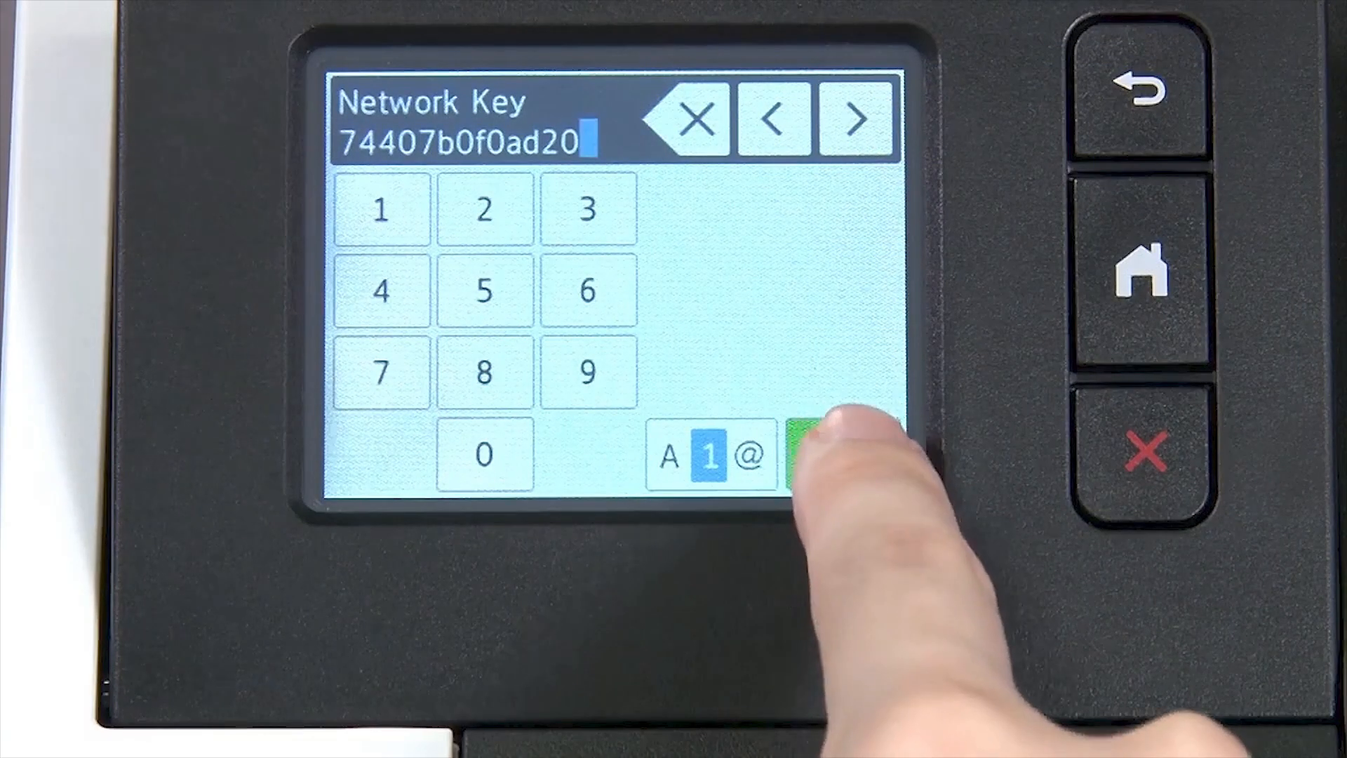
{"action": "left_click", "coordinate": [837, 450]}
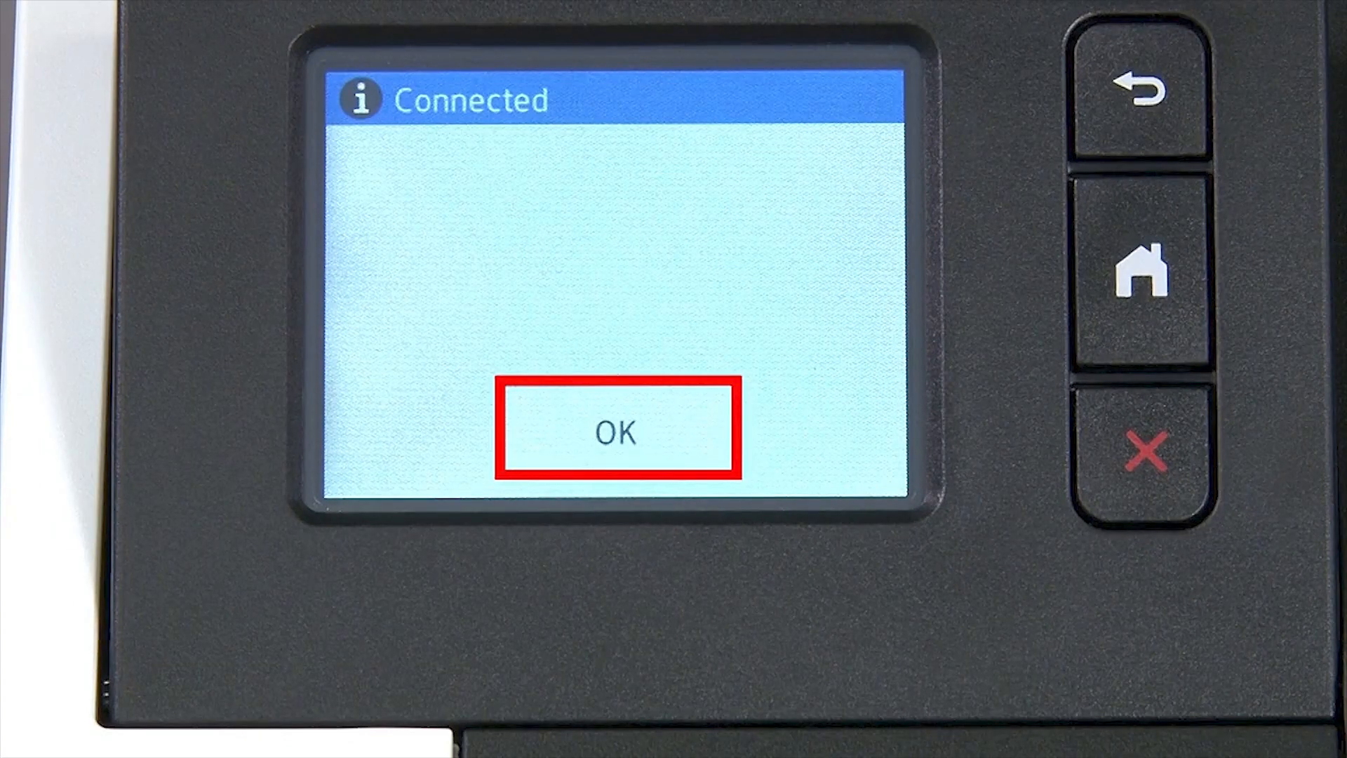
Step: Acknowledge the Connected message confirming the printer joined the network
{"action": "left_click", "coordinate": [615, 429]}
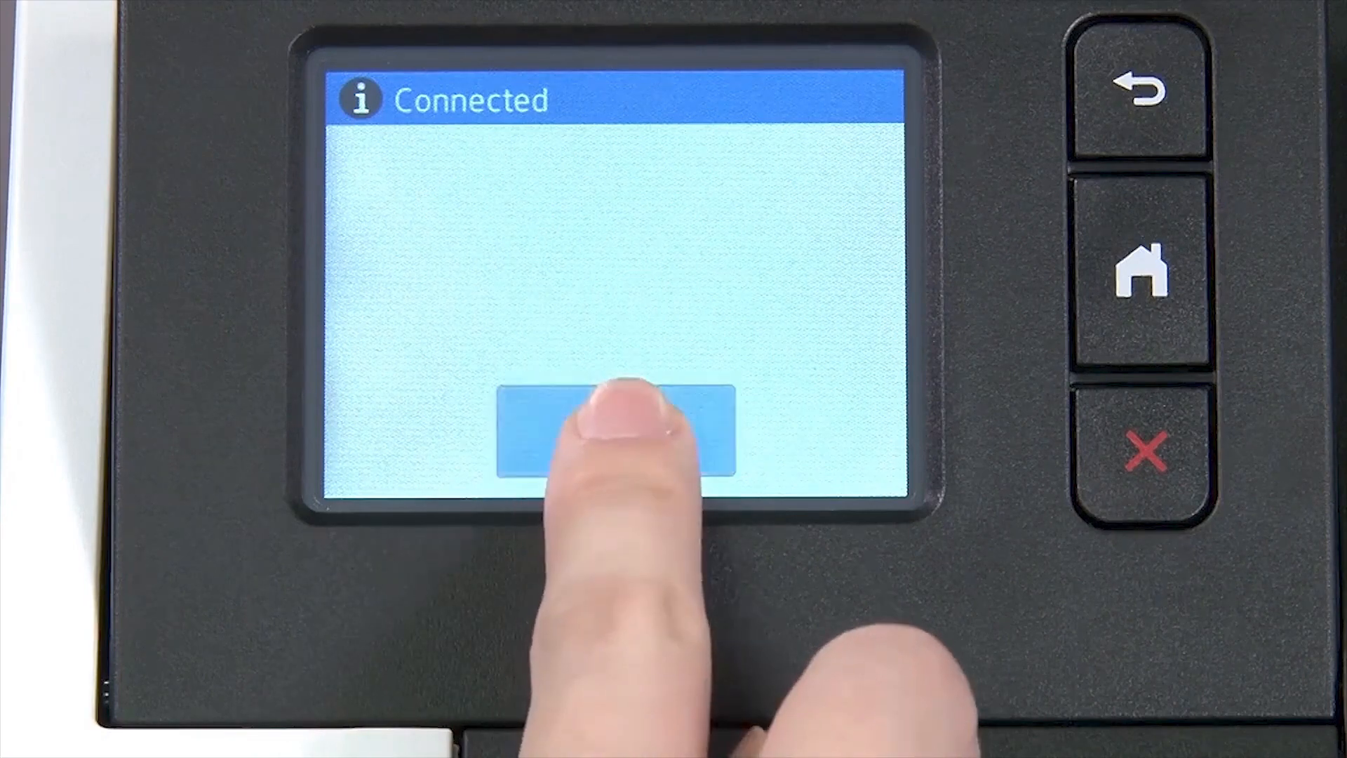
{"action": "left_click", "coordinate": [615, 430]}
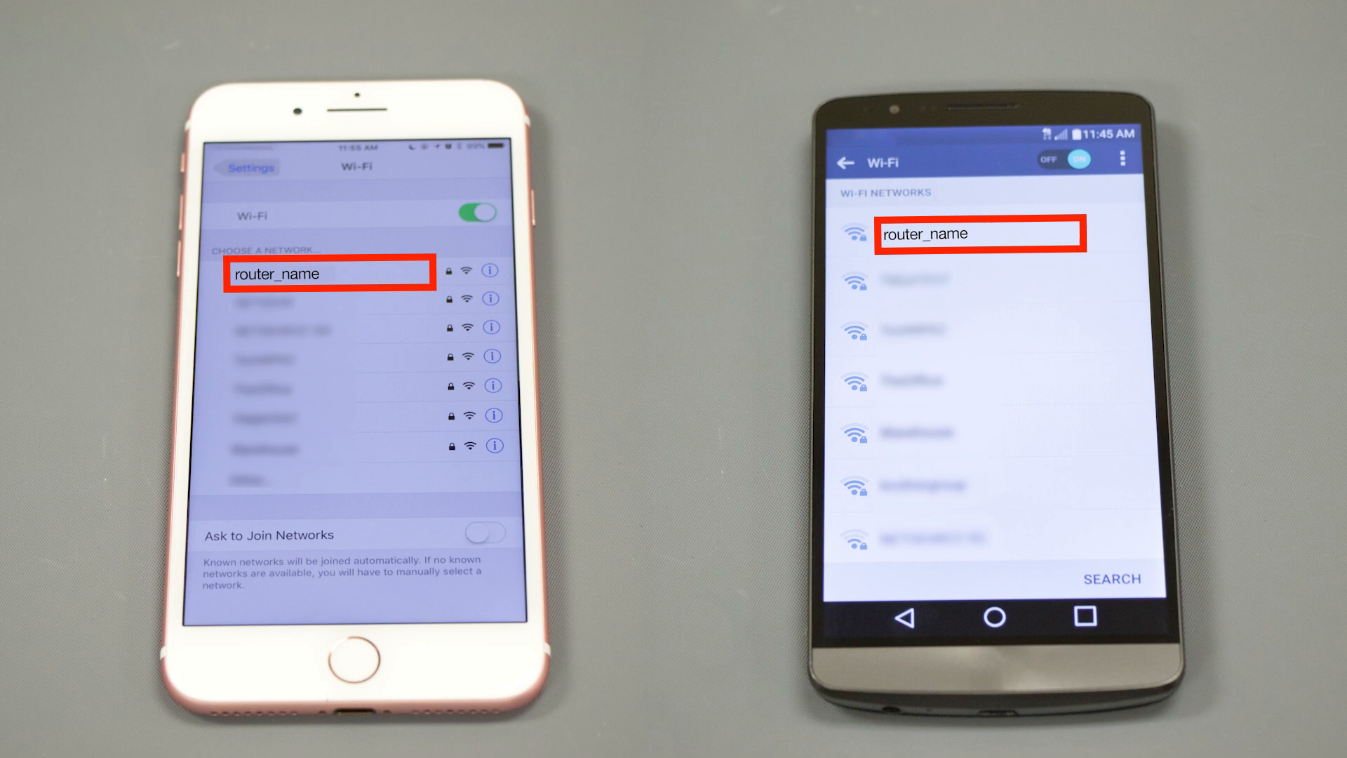
{"action": "left_click", "coordinate": [978, 233]}
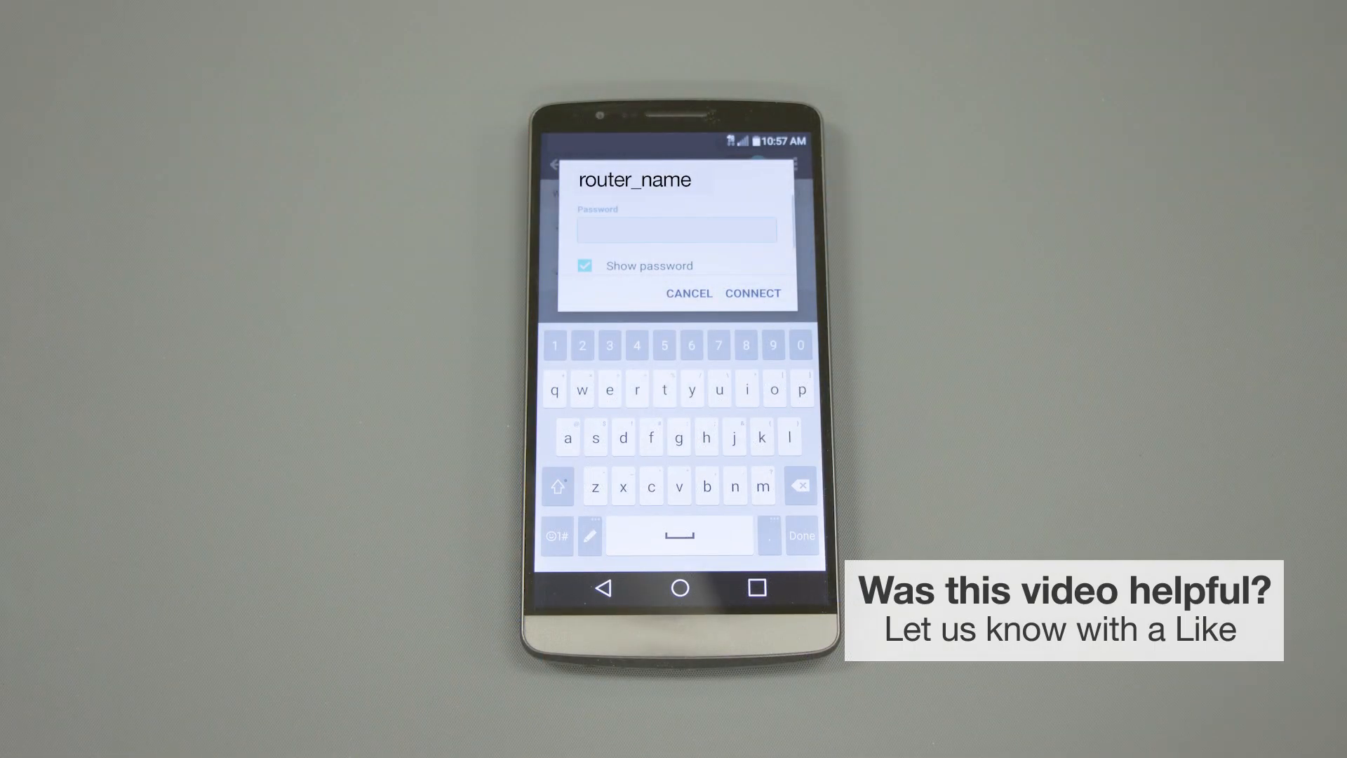
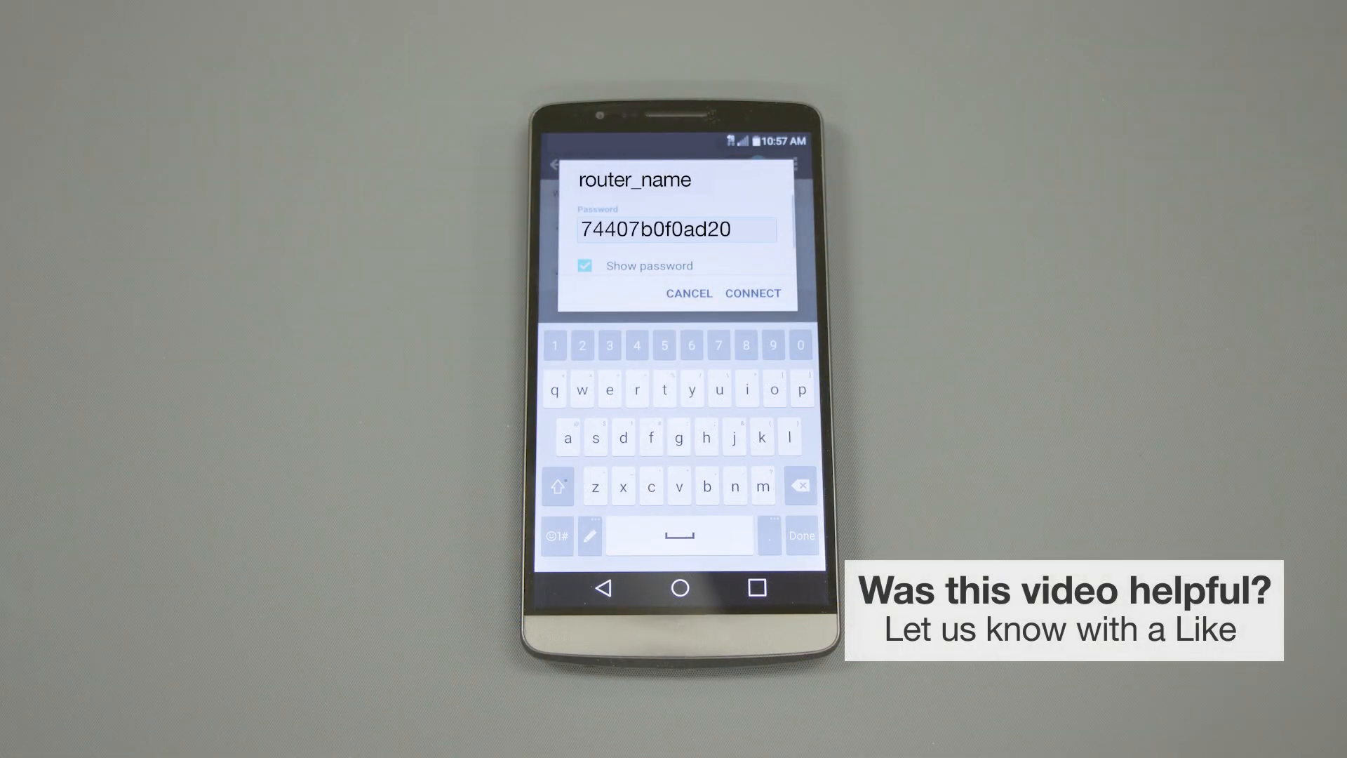